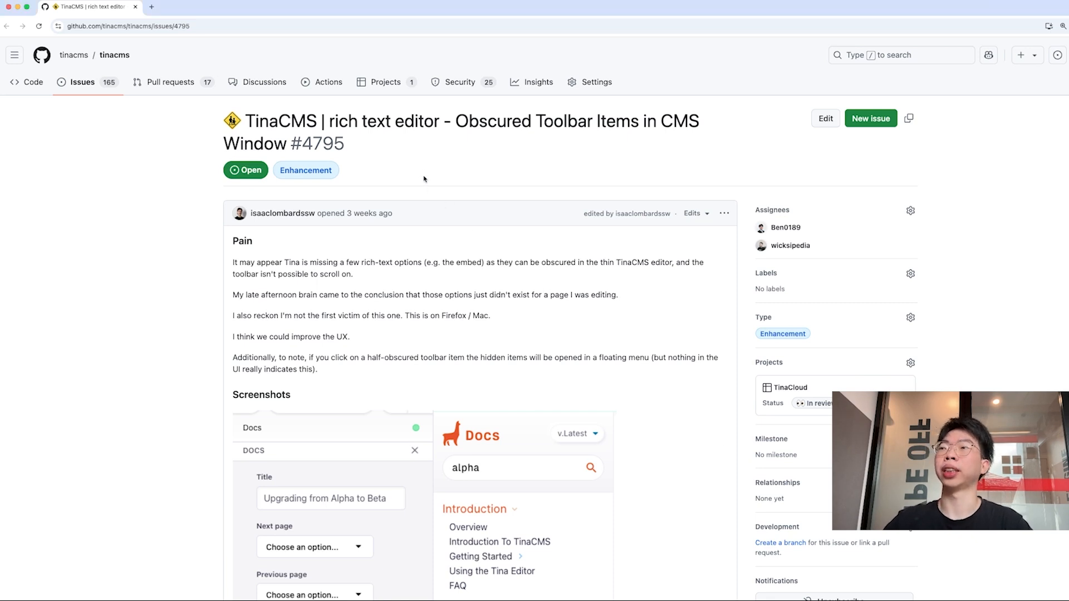
Widen the editor sidebar and scroll to the Body field so all rich-text toolbar buttons fit.
left_click_drag(330, 121, 439, 122)
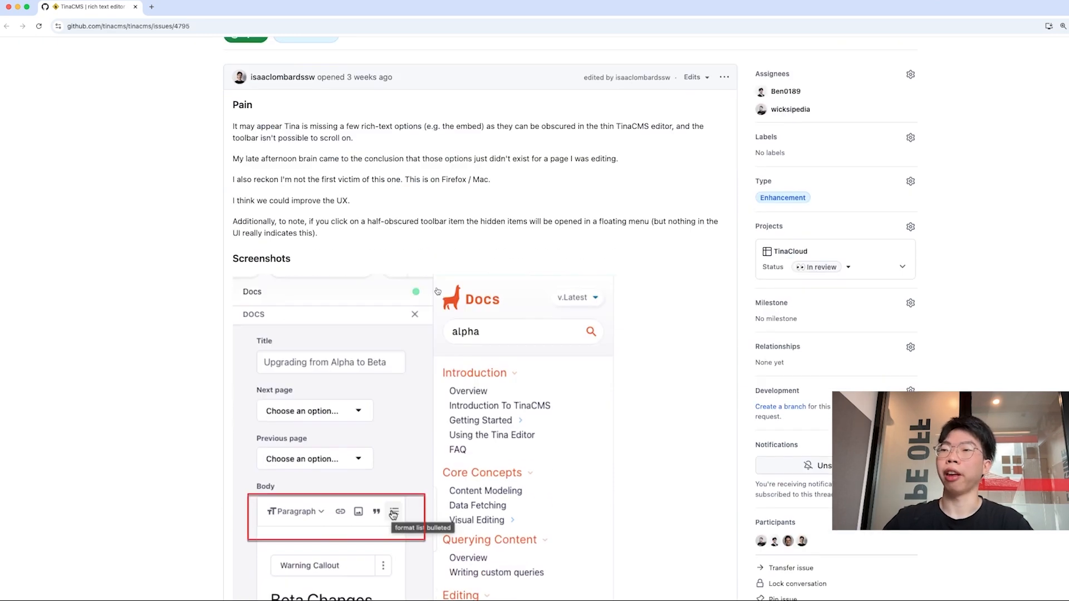
scroll("down", 3)
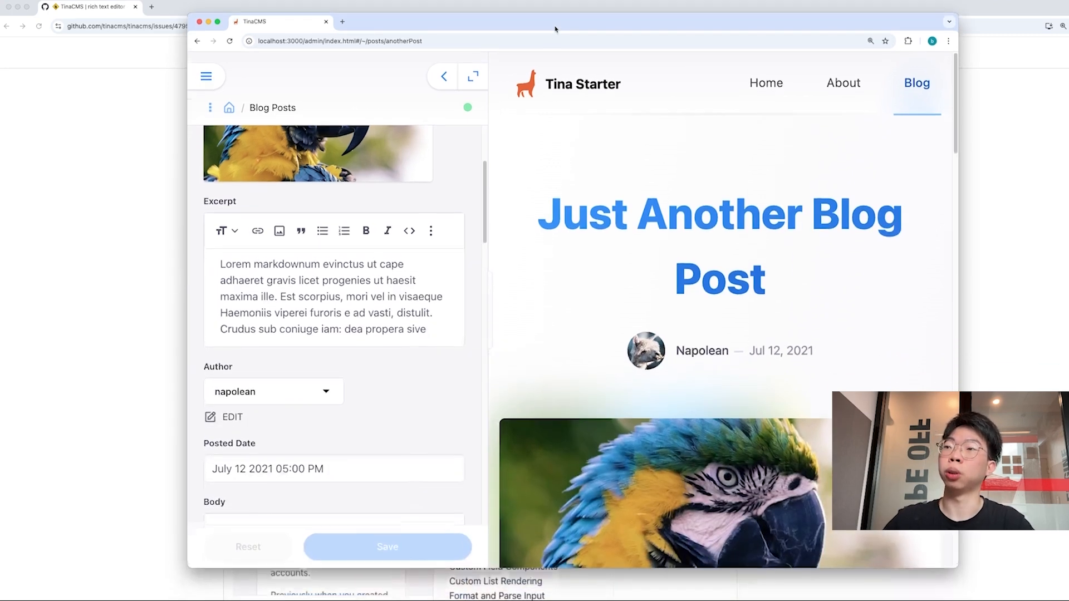
scroll("down", 3)
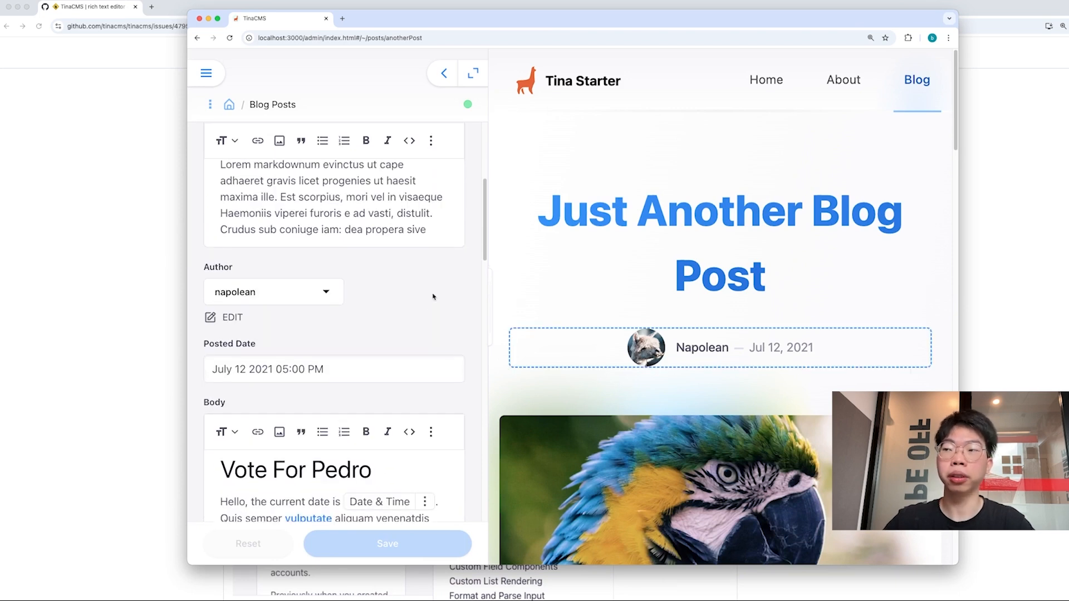
scroll("down", 3)
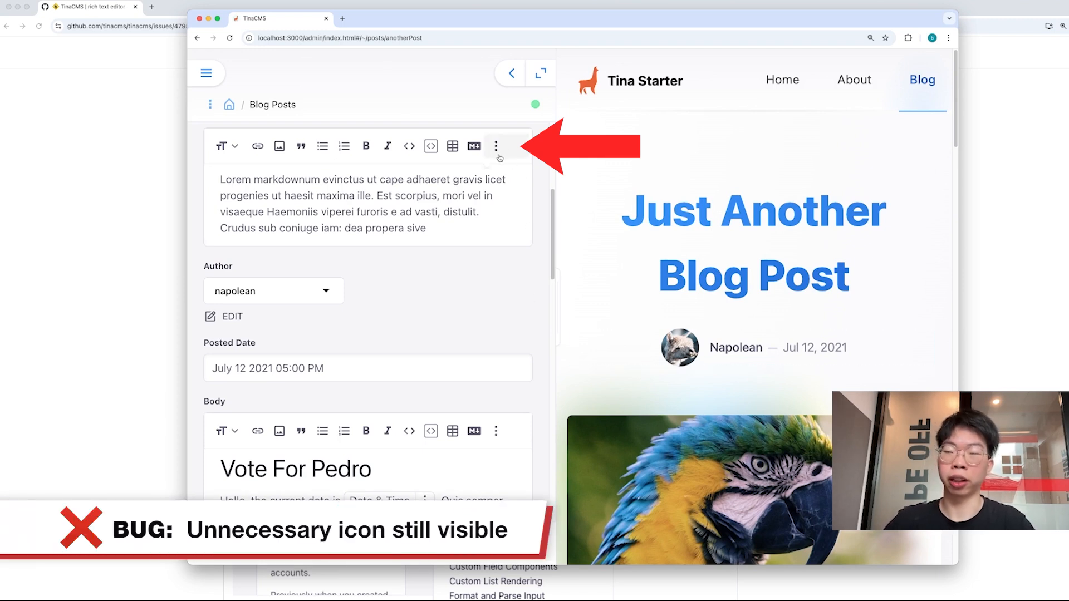
mouse_move(564, 219)
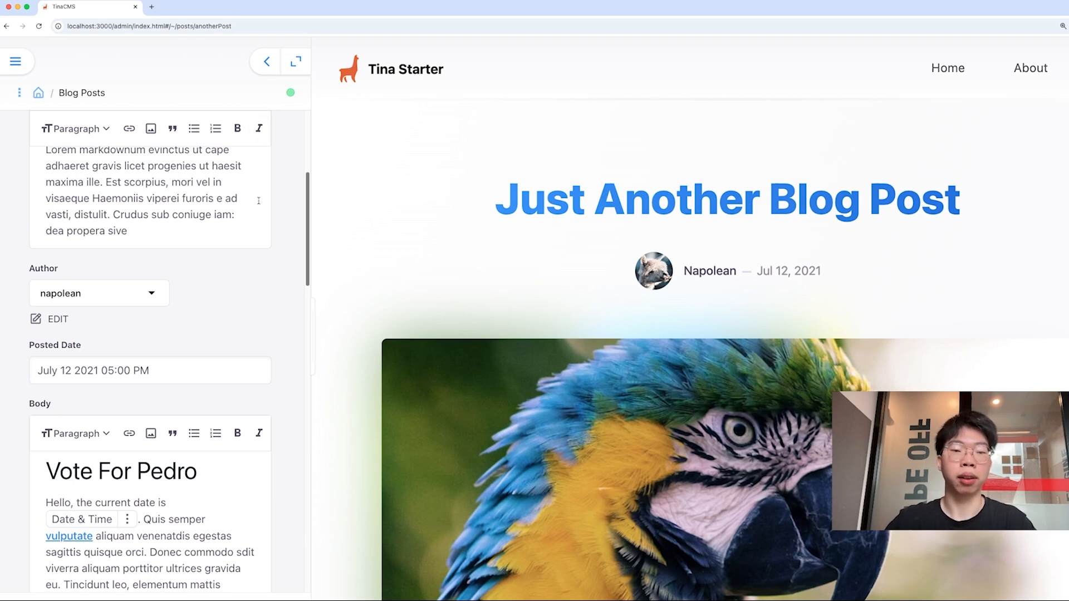
mouse_move(314, 315)
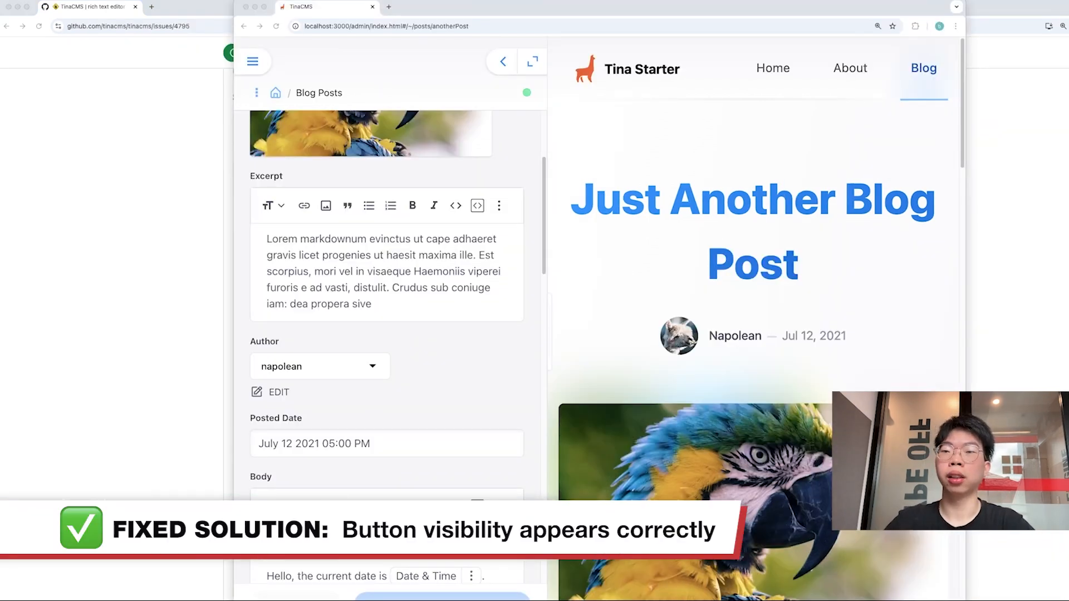
mouse_move(488, 461)
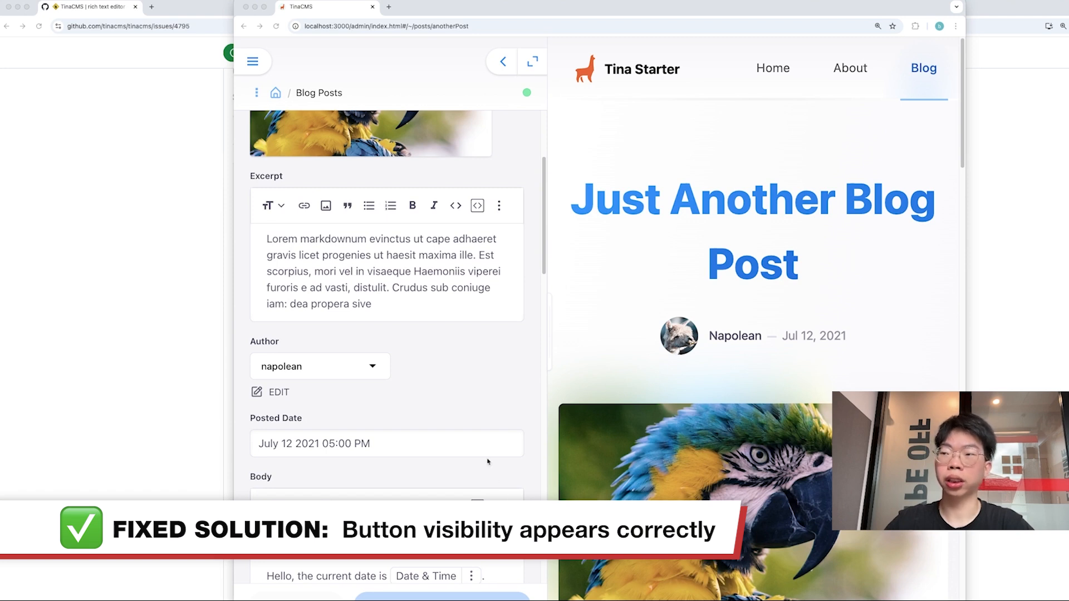
mouse_move(520, 333)
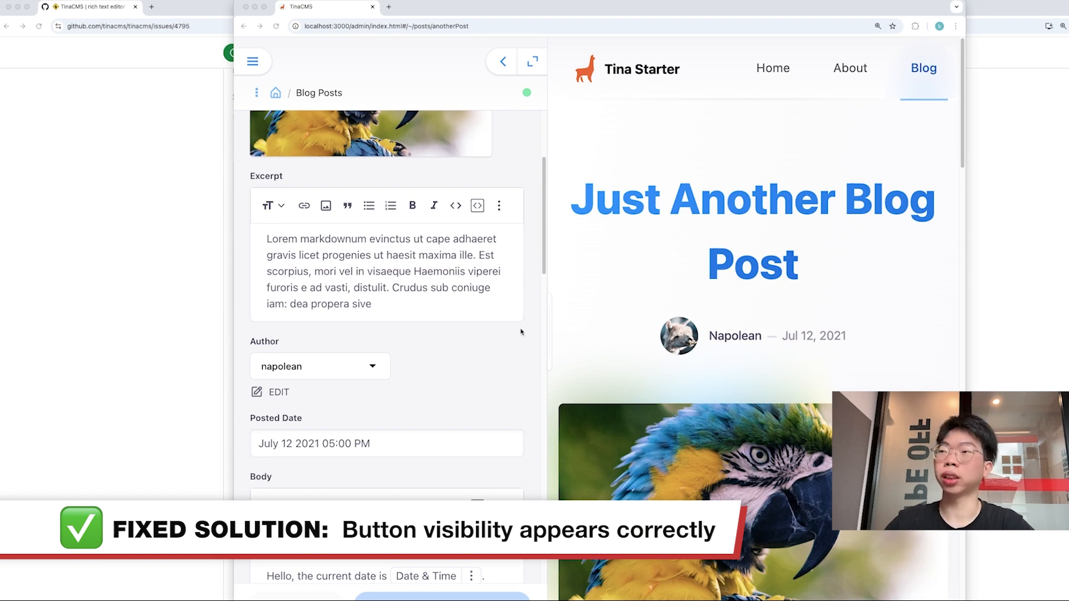
Reveal the Body toolbar's hidden Embed option through the three-dot overflow menu.
scroll("down", 3)
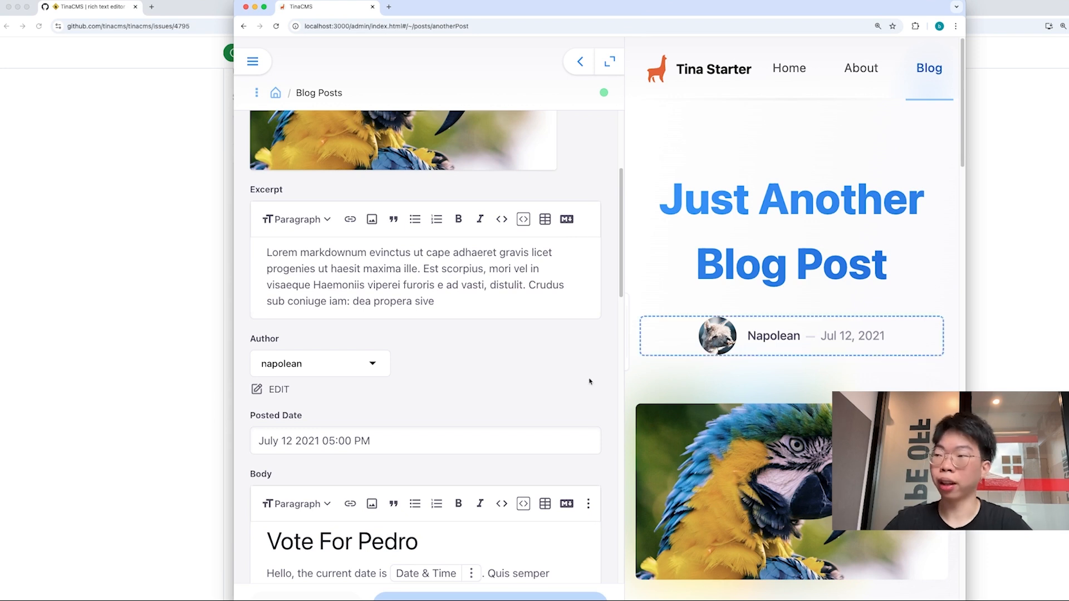
left_click(588, 504)
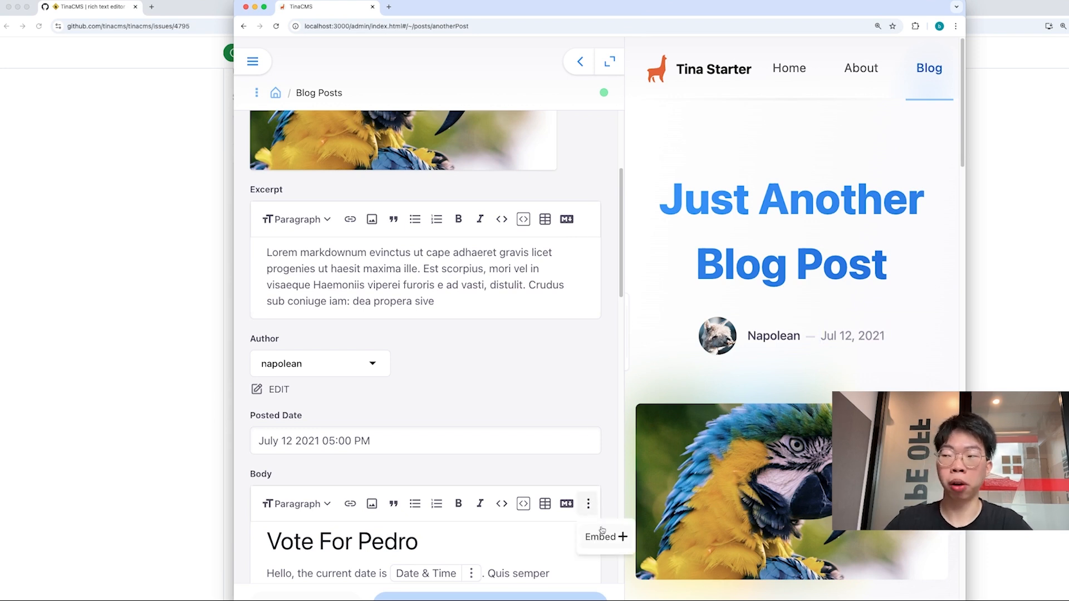